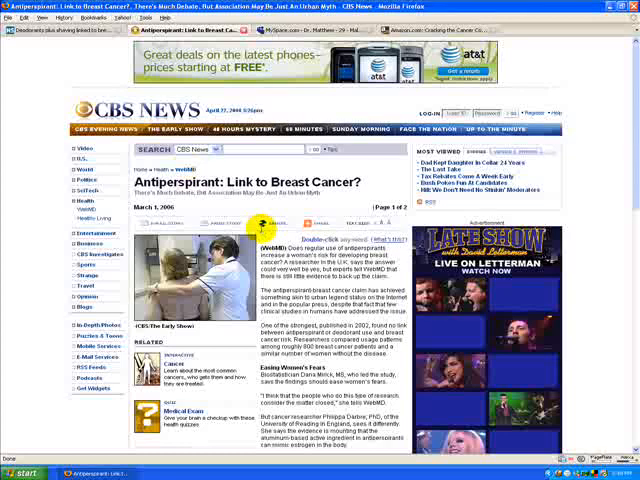
Scroll down through the New Scientist deodorant and shaving article to read further.
{"action": "scroll", "scroll_direction": "down", "scroll_amount": 3}
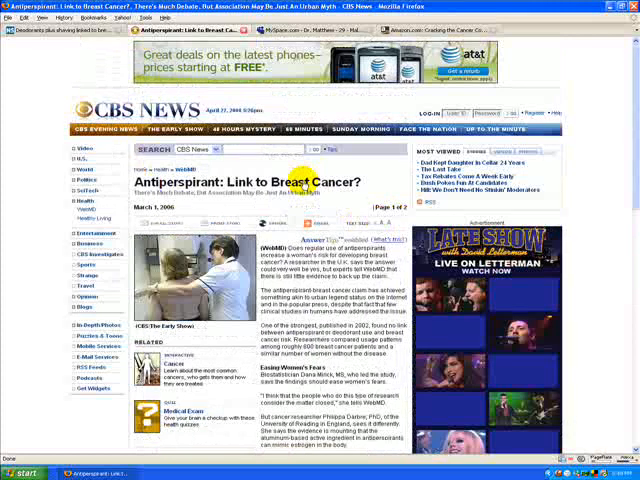
{"action": "scroll", "scroll_direction": "down", "scroll_amount": 3}
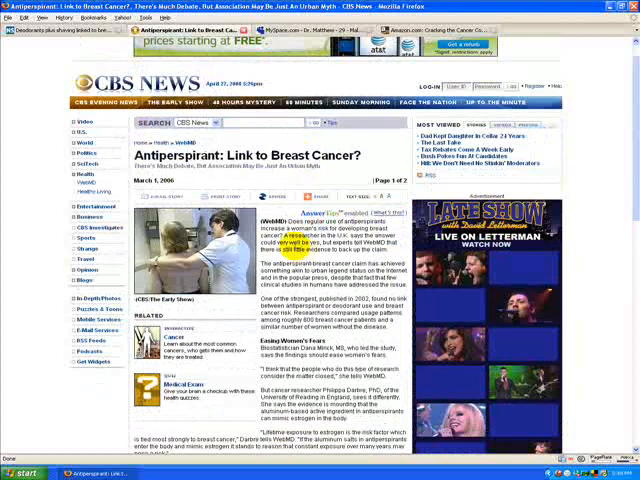
{"action": "scroll", "scroll_direction": "down", "scroll_amount": 3}
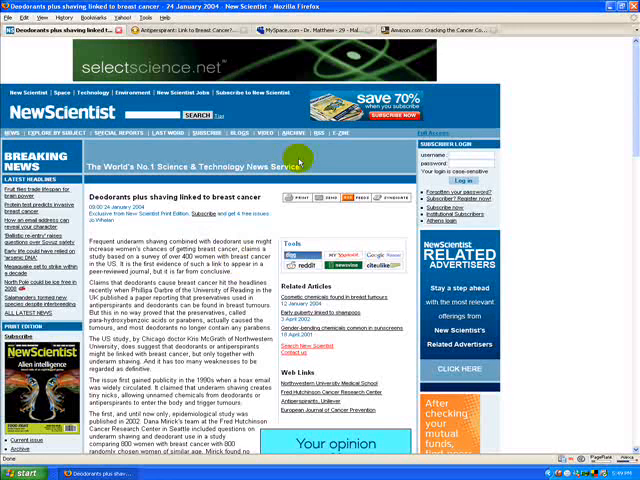
{"action": "mouse_move", "coordinate": [216, 284]}
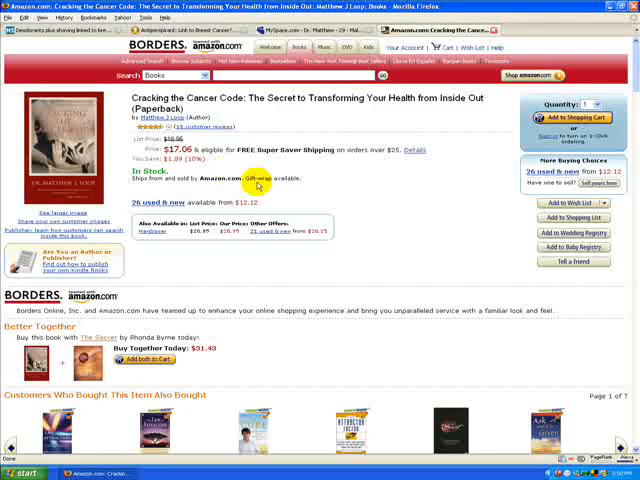
{"action": "mouse_move", "coordinate": [312, 228]}
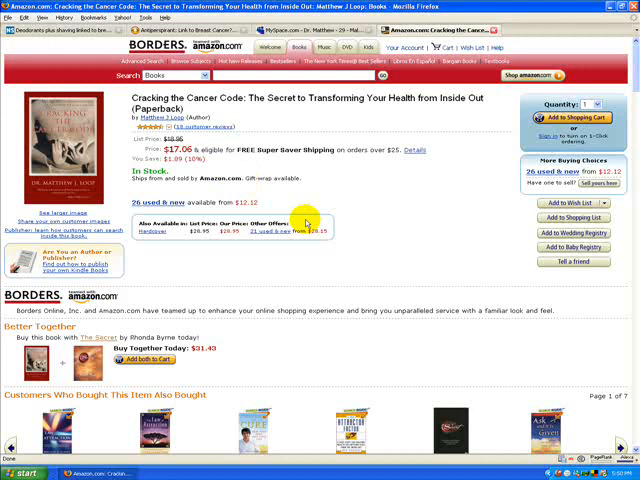
{"action": "mouse_move", "coordinate": [124, 194]}
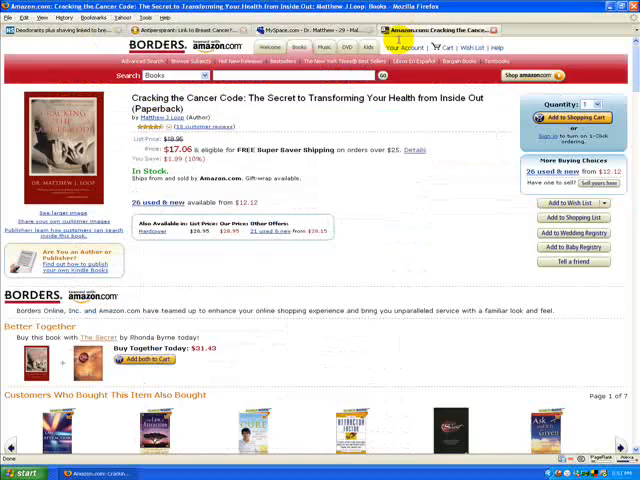
{"action": "mouse_move", "coordinate": [116, 164]}
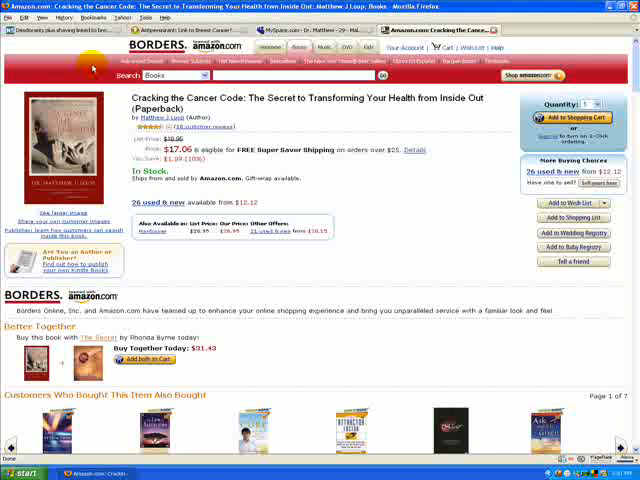
Return to the first tab with the CBS News antiperspirant article.
{"action": "left_click", "coordinate": [180, 10]}
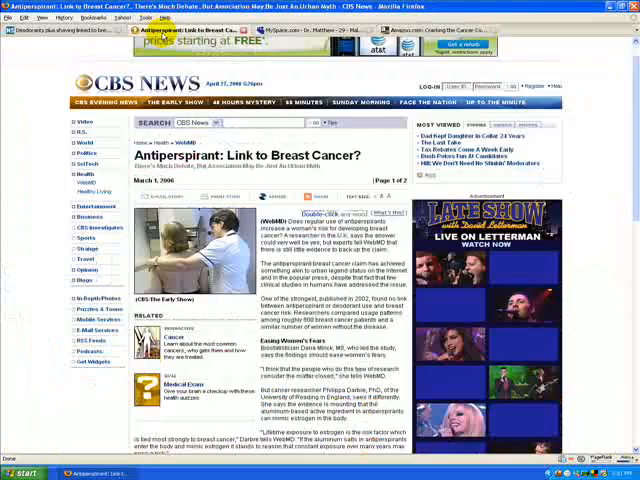